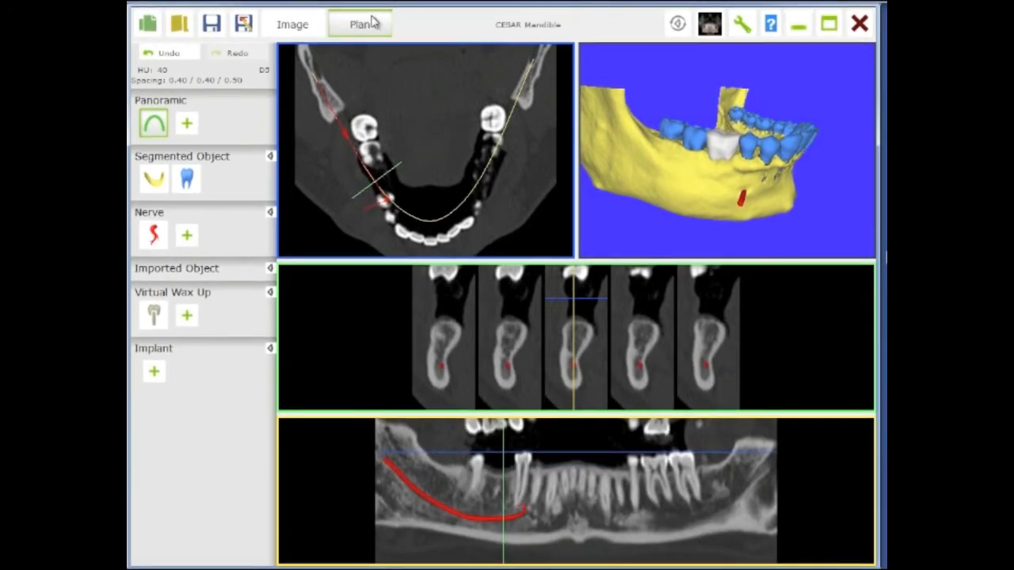
{"action": "mouse_move", "coordinate": [366, 24]}
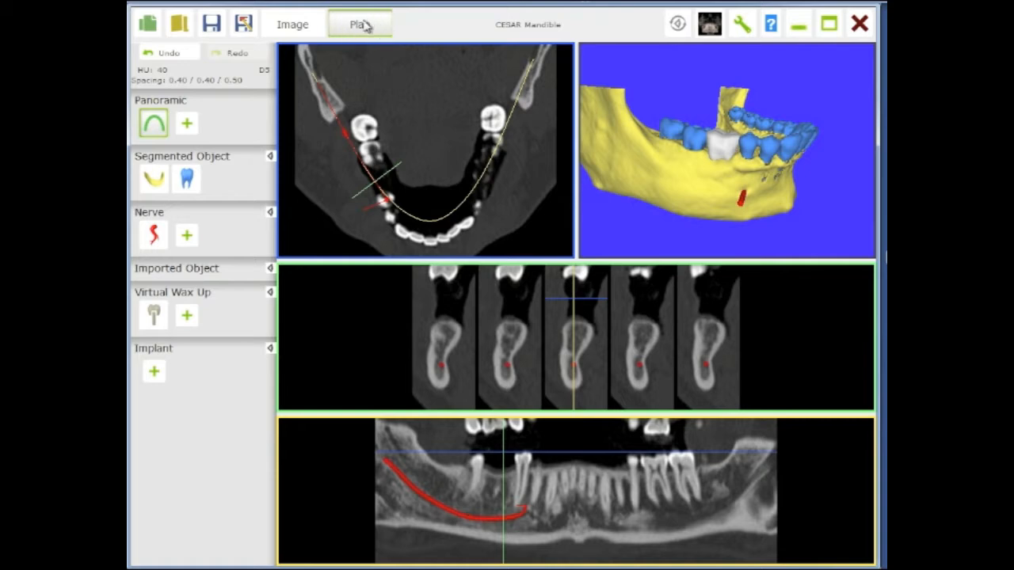
{"action": "mouse_move", "coordinate": [153, 371]}
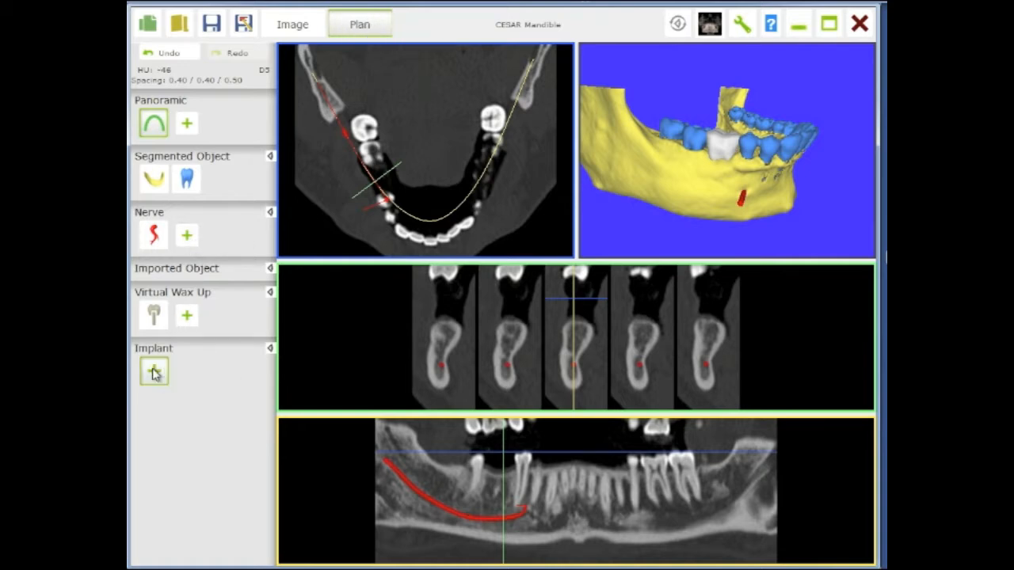
- Choose tooth 46 and expand Standard implants > Easy System Implant > Master to list its sizes
{"action": "left_click", "coordinate": [152, 371]}
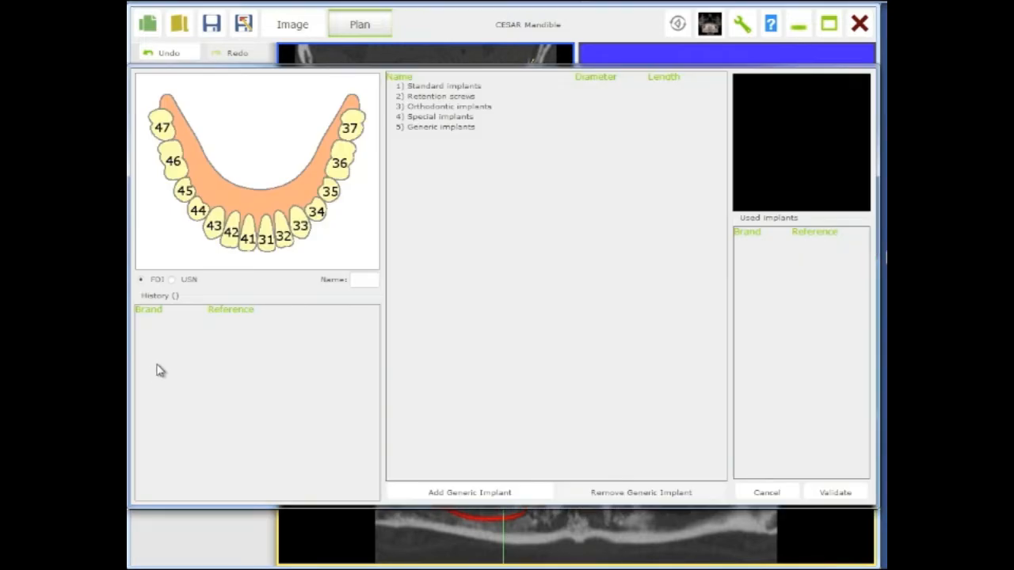
{"action": "mouse_move", "coordinate": [179, 168]}
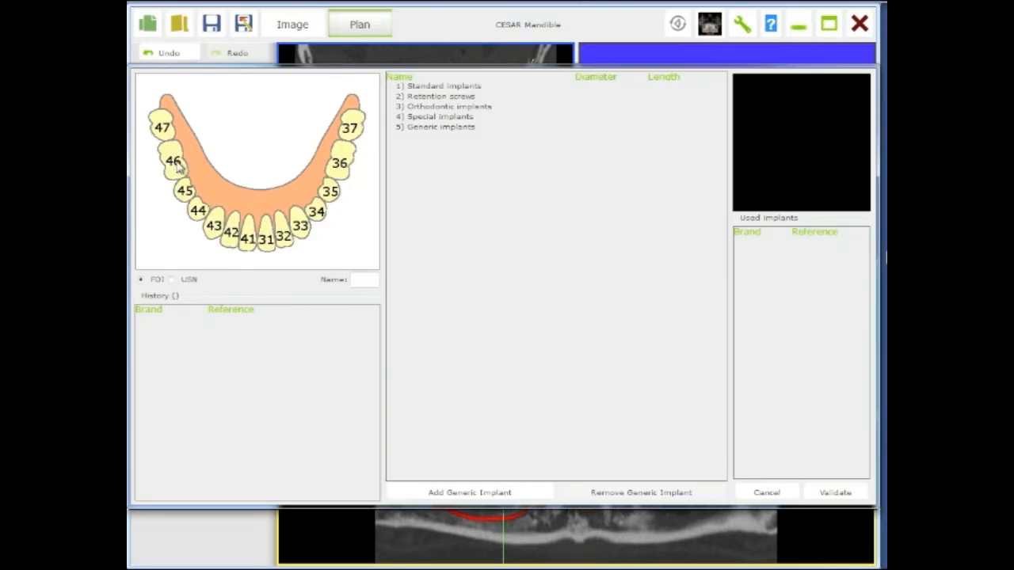
{"action": "left_click", "coordinate": [171, 162]}
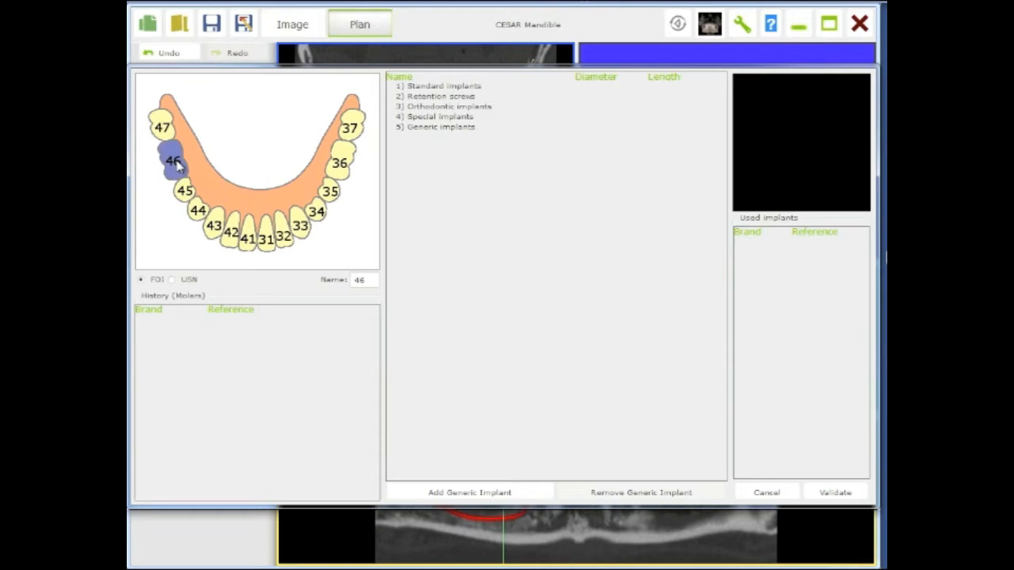
{"action": "mouse_move", "coordinate": [444, 89]}
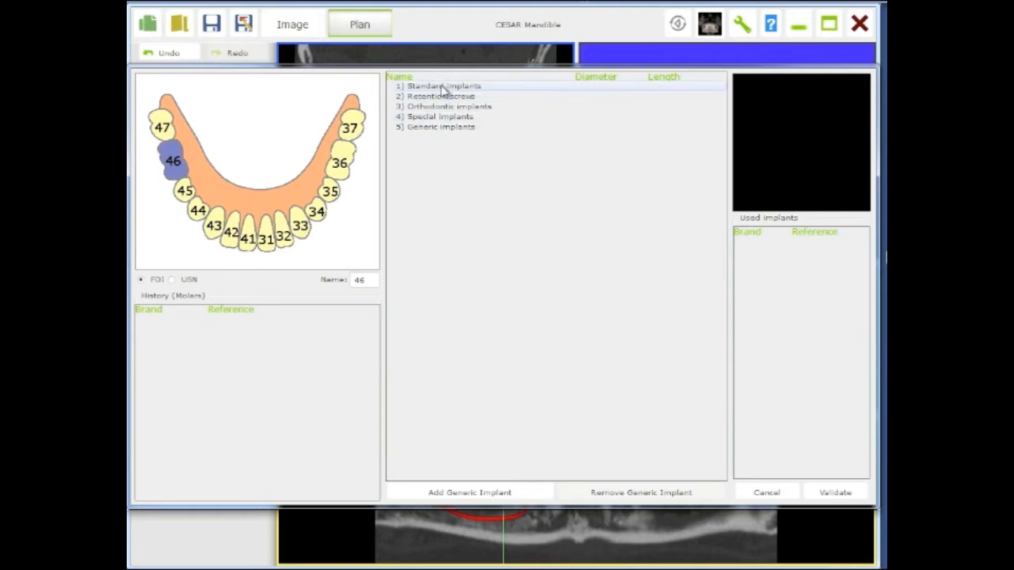
{"action": "left_click", "coordinate": [440, 86]}
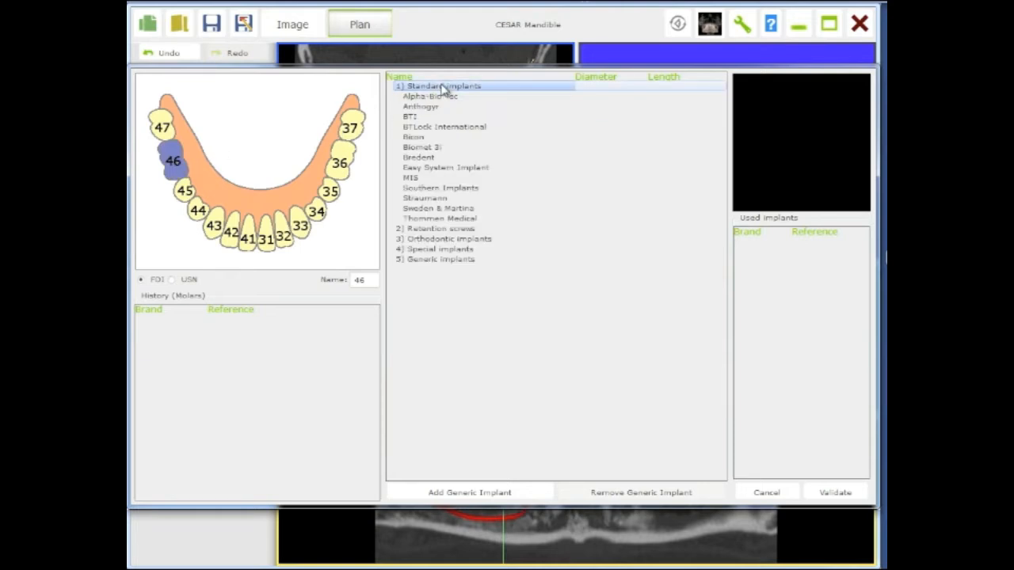
{"action": "mouse_move", "coordinate": [445, 168]}
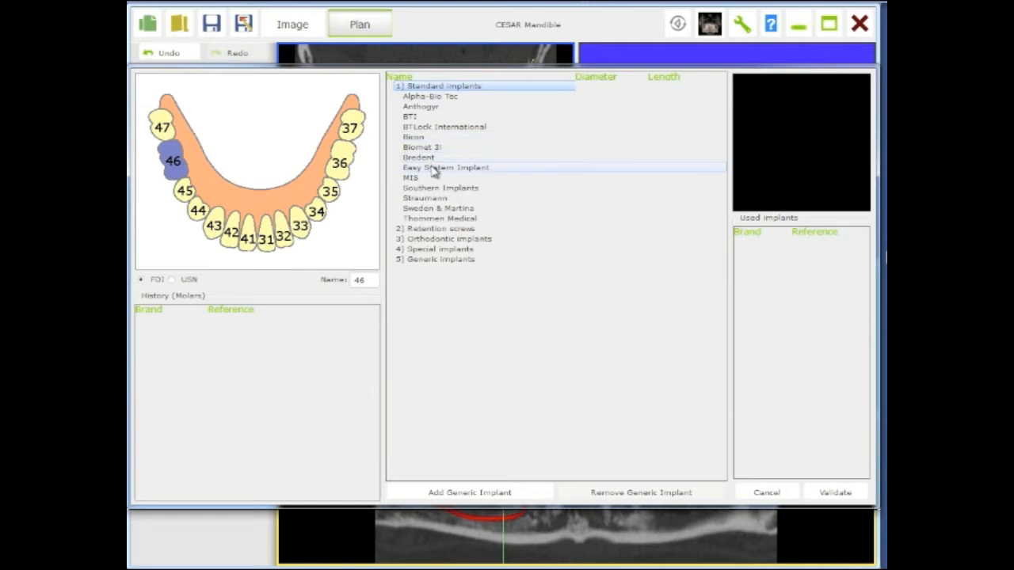
{"action": "left_click", "coordinate": [446, 168]}
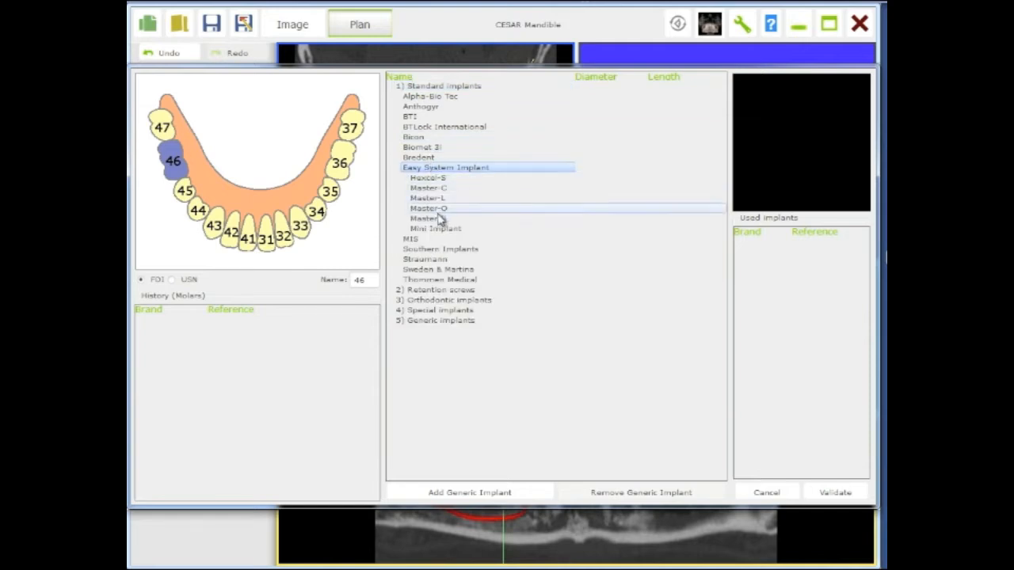
{"action": "left_click", "coordinate": [427, 218]}
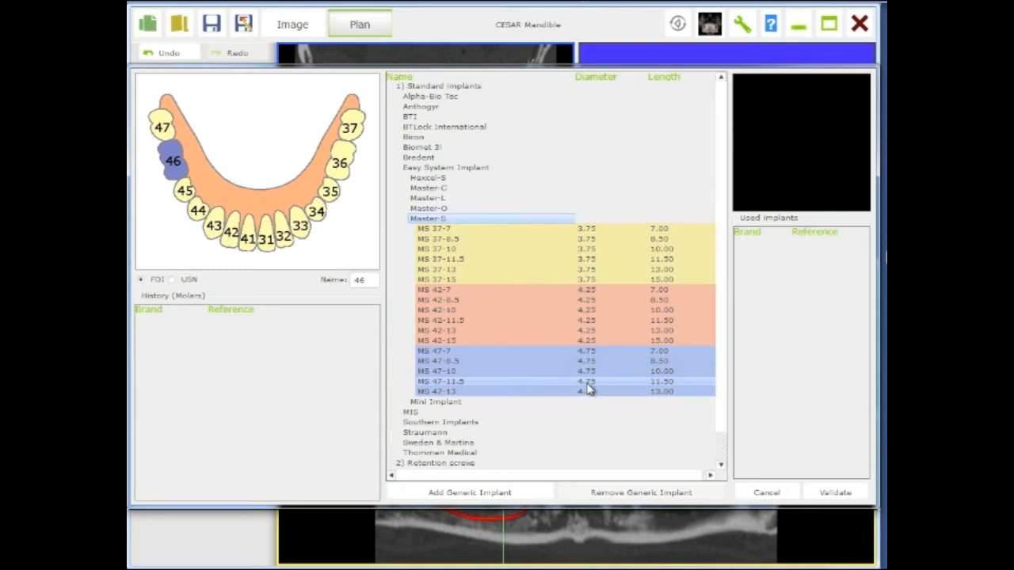
{"action": "mouse_move", "coordinate": [600, 374]}
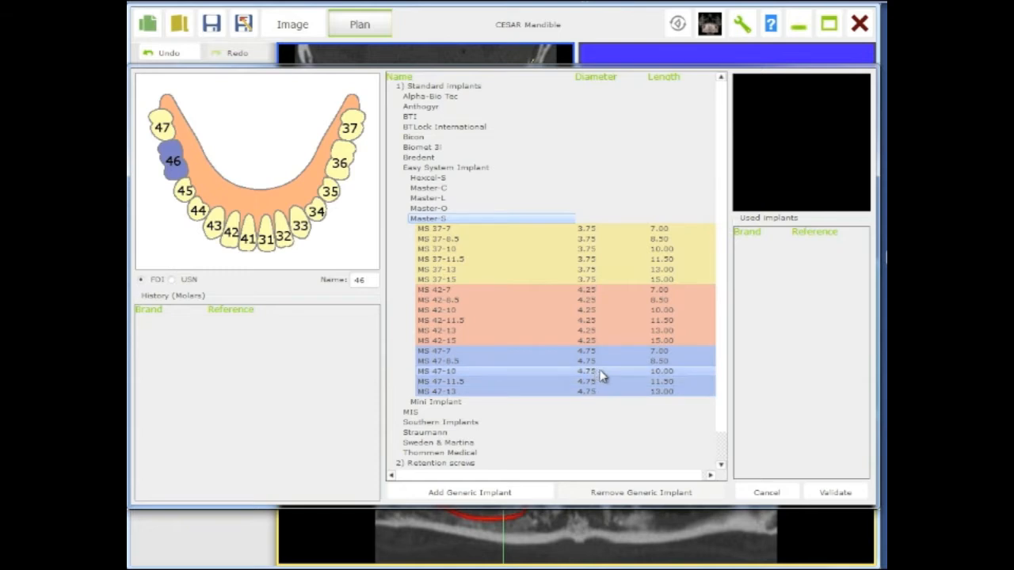
- Select the MS 47-10 row (4.75 / 10.00 mm) and validate the implant choice
{"action": "left_click", "coordinate": [491, 370]}
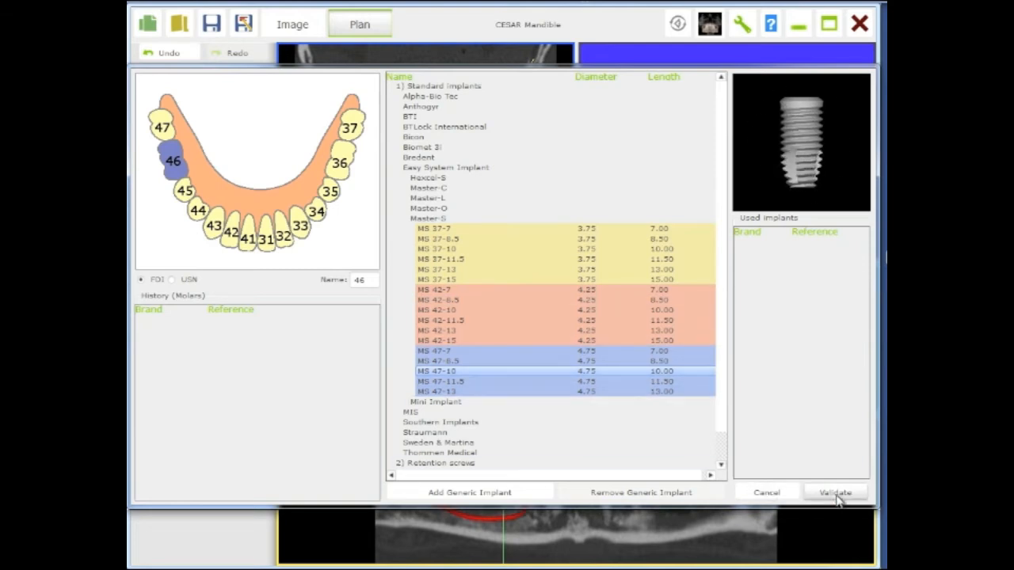
{"action": "mouse_move", "coordinate": [225, 326]}
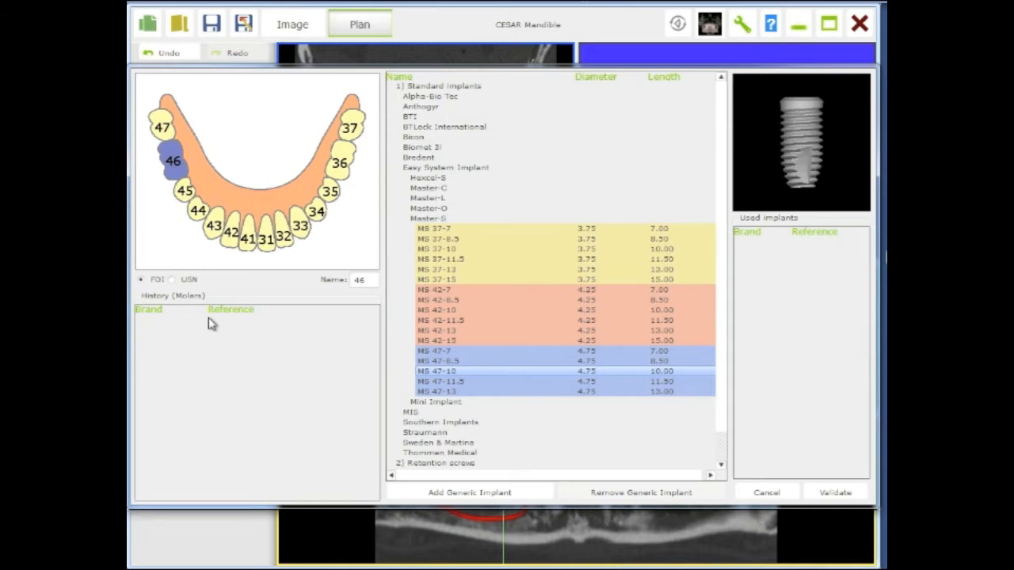
{"action": "mouse_move", "coordinate": [219, 428]}
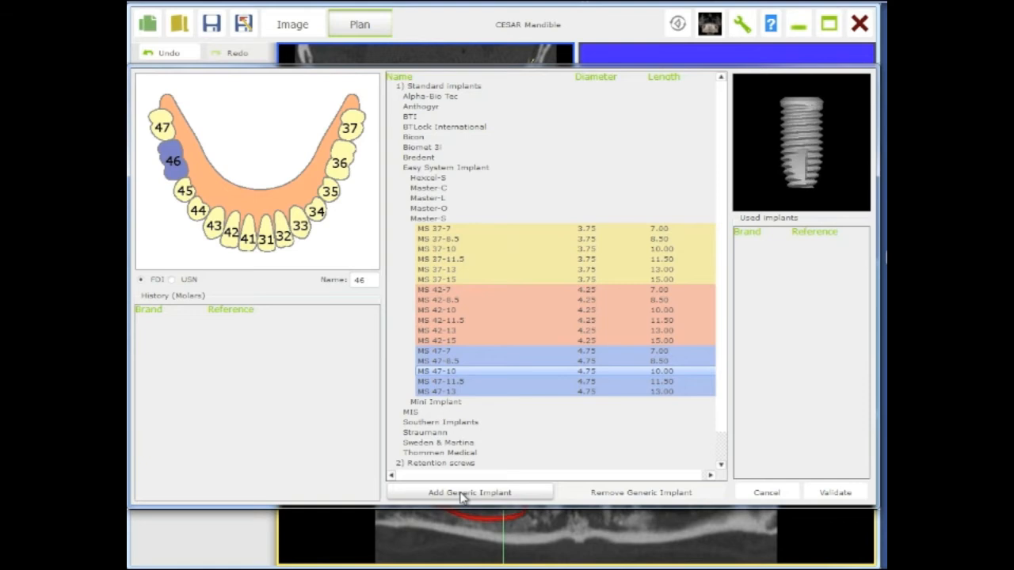
{"action": "mouse_move", "coordinate": [831, 478]}
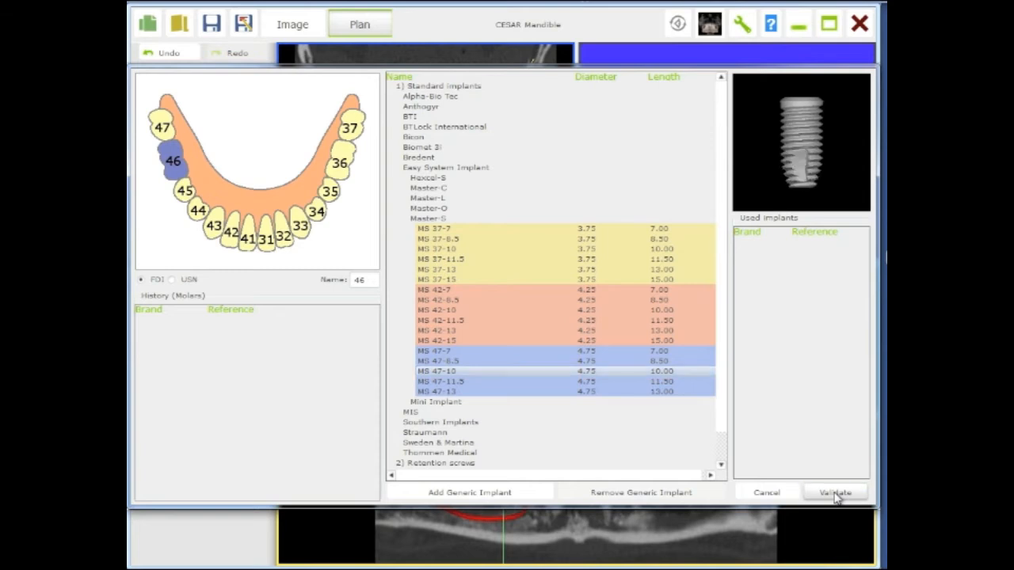
{"action": "left_click", "coordinate": [834, 491]}
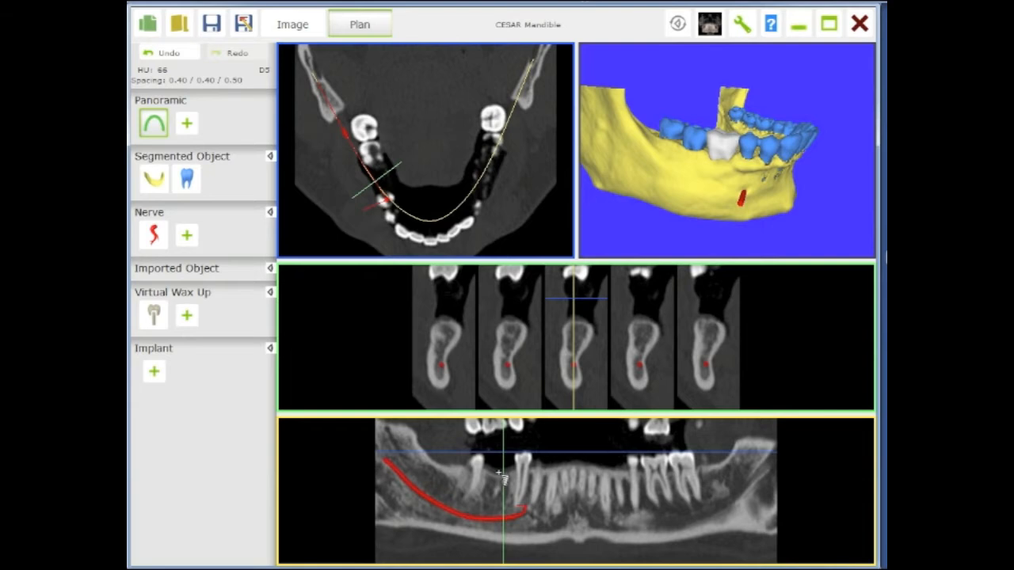
- Place the 4.75 × 10 mm implant at the tooth 46 site on the panoramic view
{"action": "left_click", "coordinate": [154, 371]}
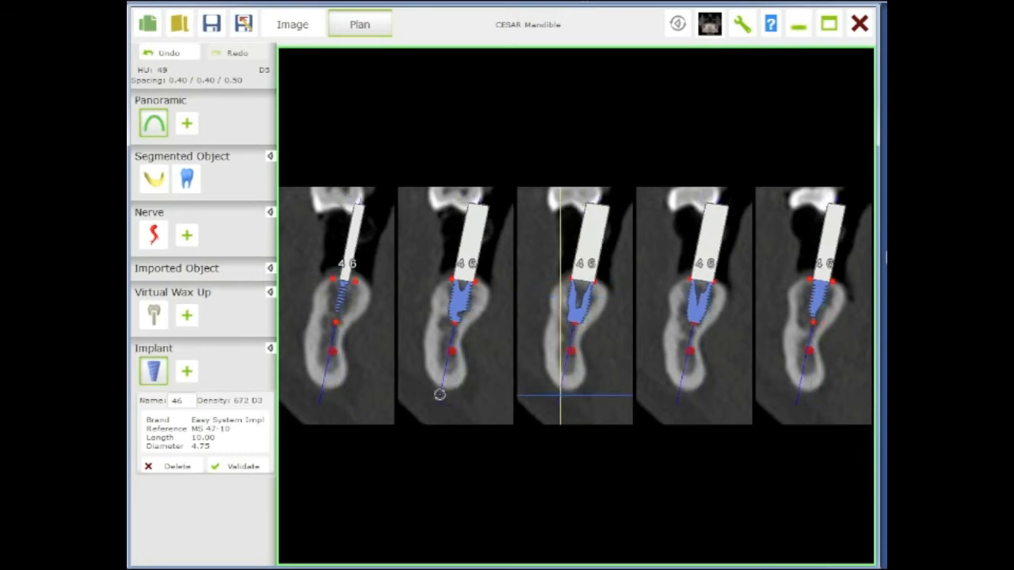
{"action": "mouse_move", "coordinate": [488, 240]}
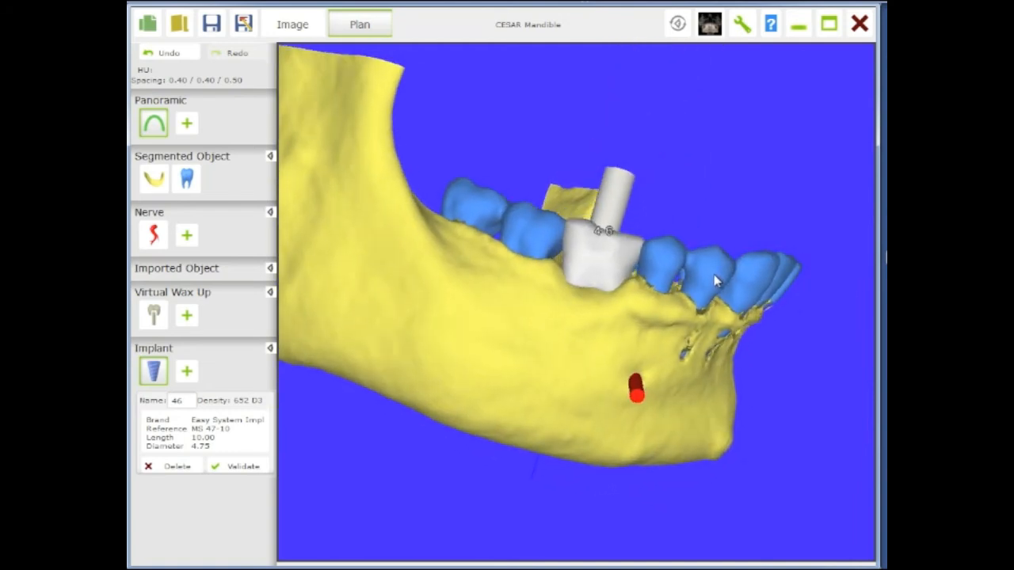
- Make the segmented bone object transparent and view the arch from above to see implant and nerve
{"action": "left_click", "coordinate": [153, 178]}
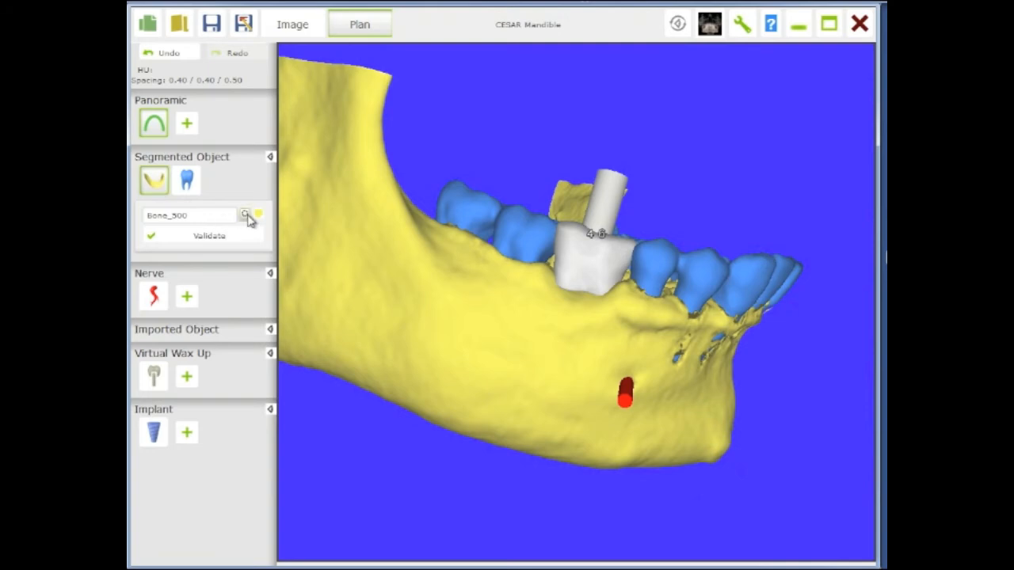
{"action": "left_click", "coordinate": [246, 214]}
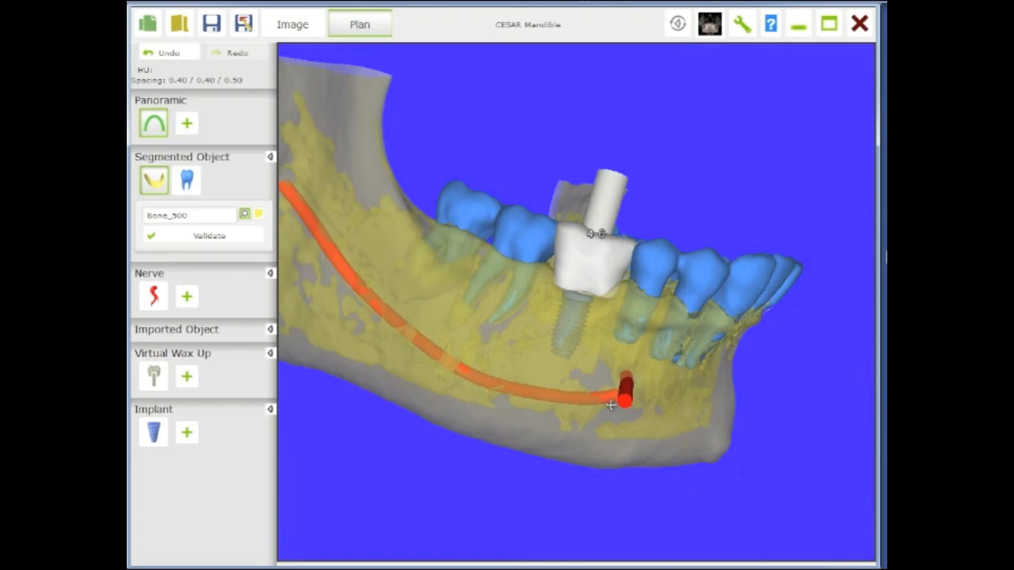
{"action": "mouse_move", "coordinate": [552, 234]}
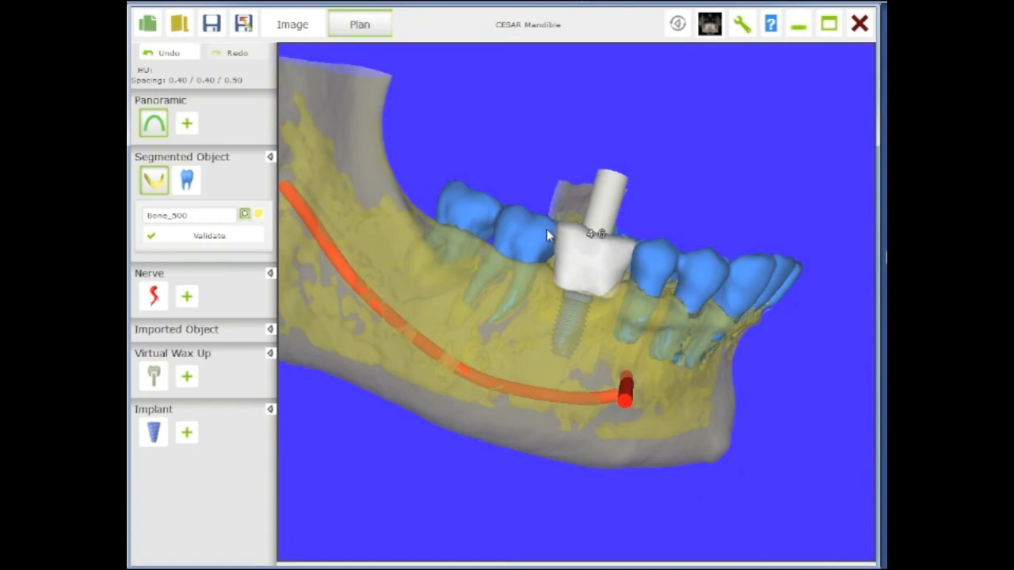
{"action": "mouse_move", "coordinate": [589, 387]}
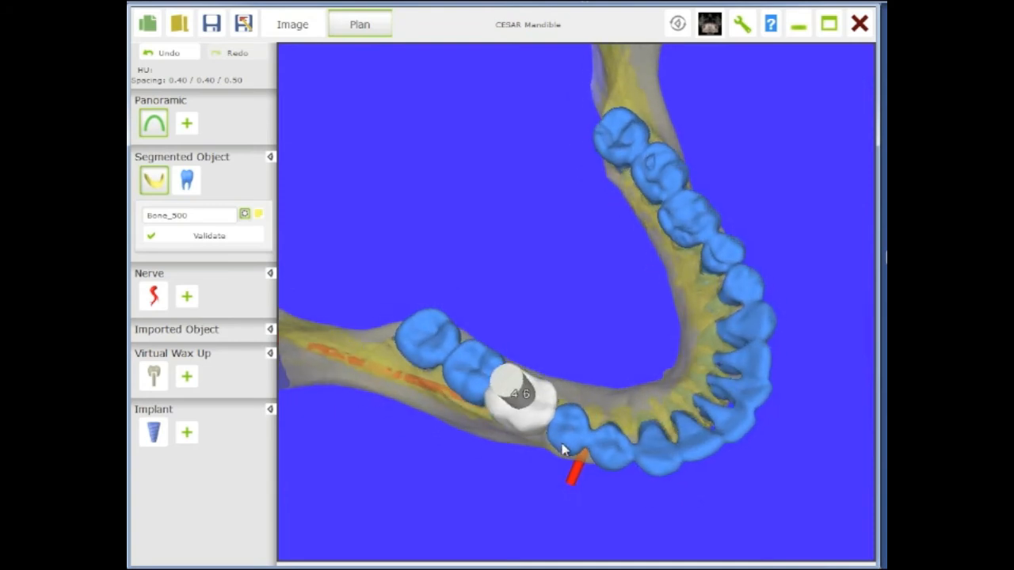
{"action": "left_click_drag", "start_coordinate": [562, 450], "coordinate": [605, 386]}
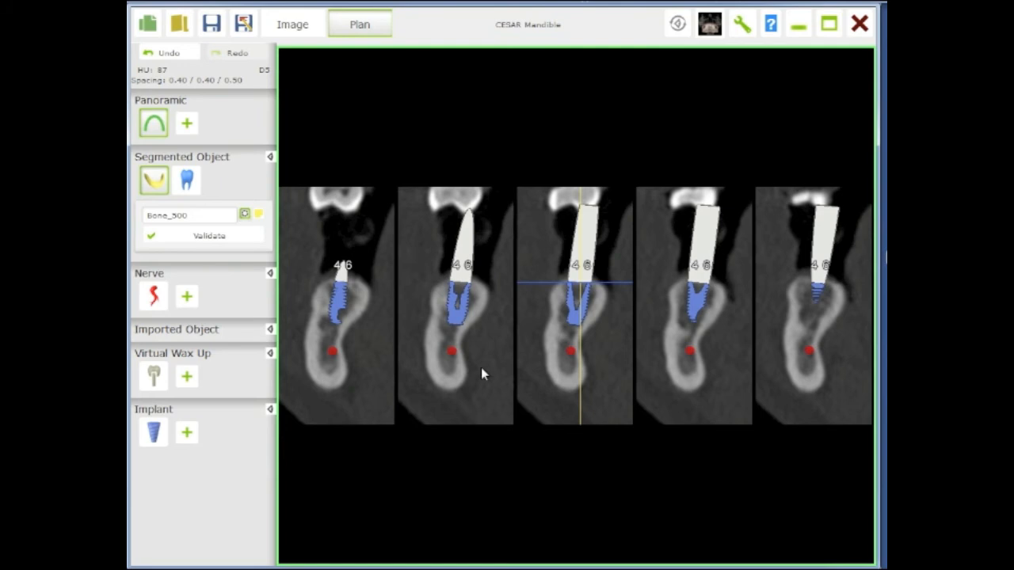
{"action": "mouse_move", "coordinate": [453, 313]}
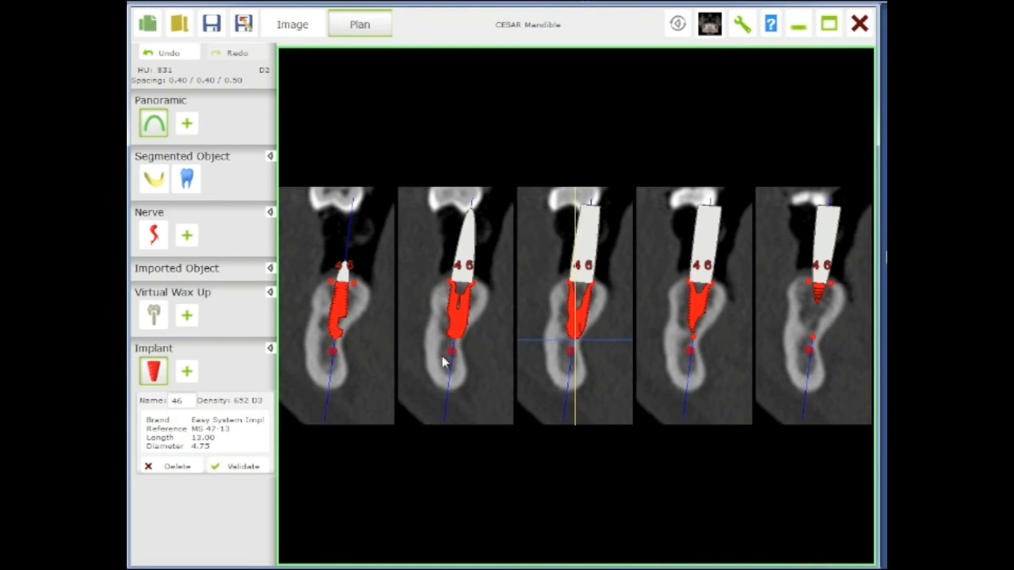
- Select the tooth 46 implant in the cross-section to show its Easy System 4.75 × 10 mm details
{"action": "left_click", "coordinate": [458, 320]}
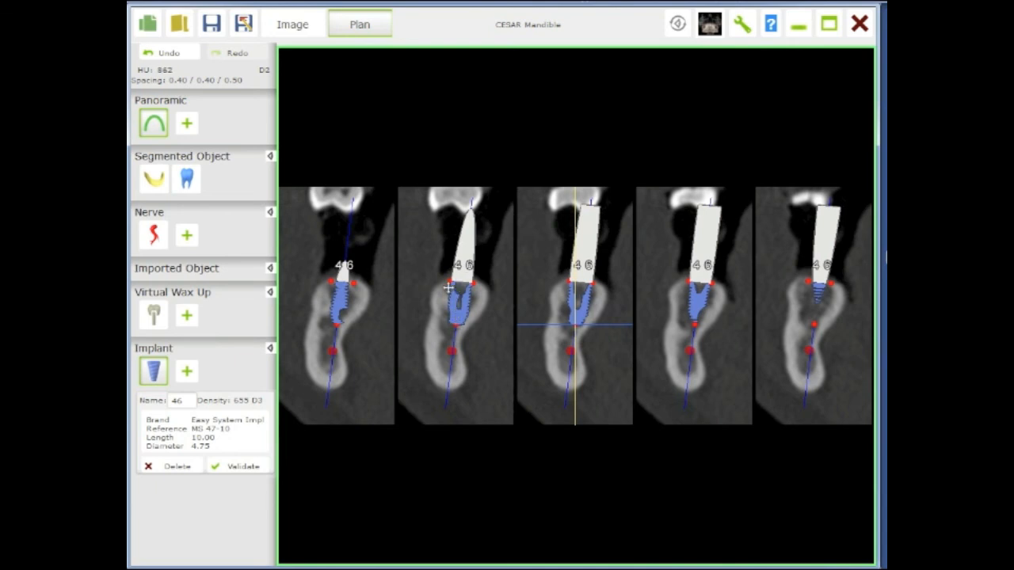
{"action": "mouse_move", "coordinate": [504, 336]}
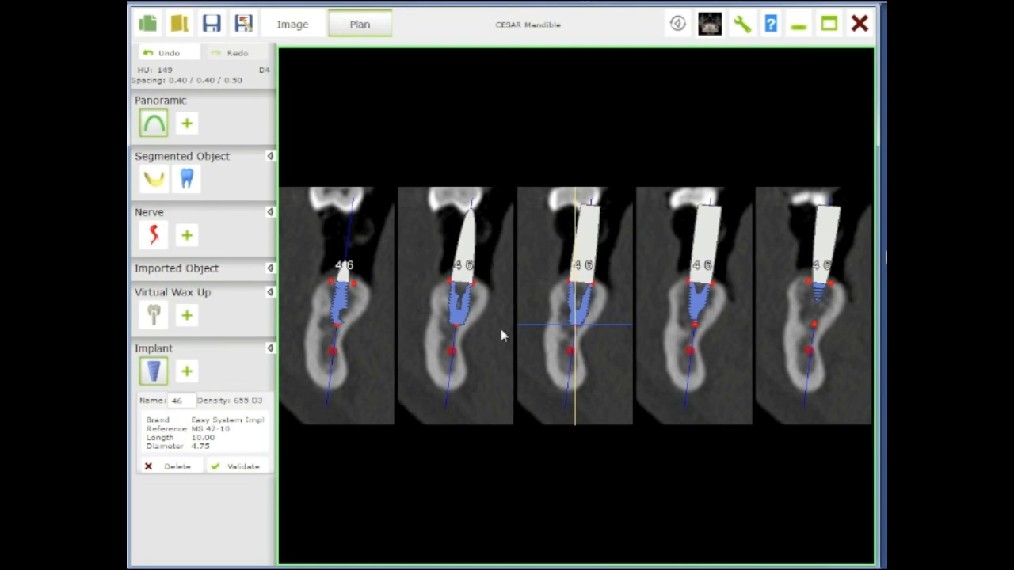